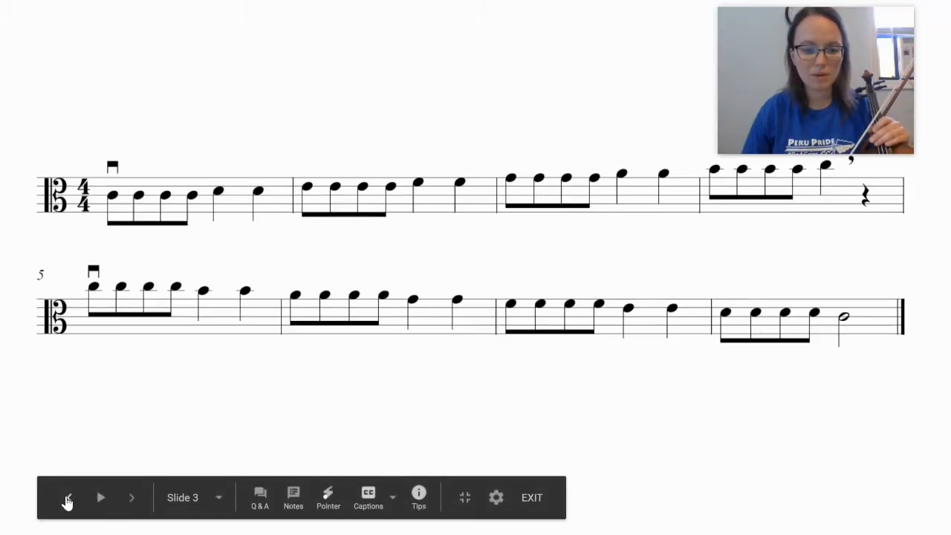
- Go back from the alto clef slide 3 to the treble clef slide 2
click(69, 497)
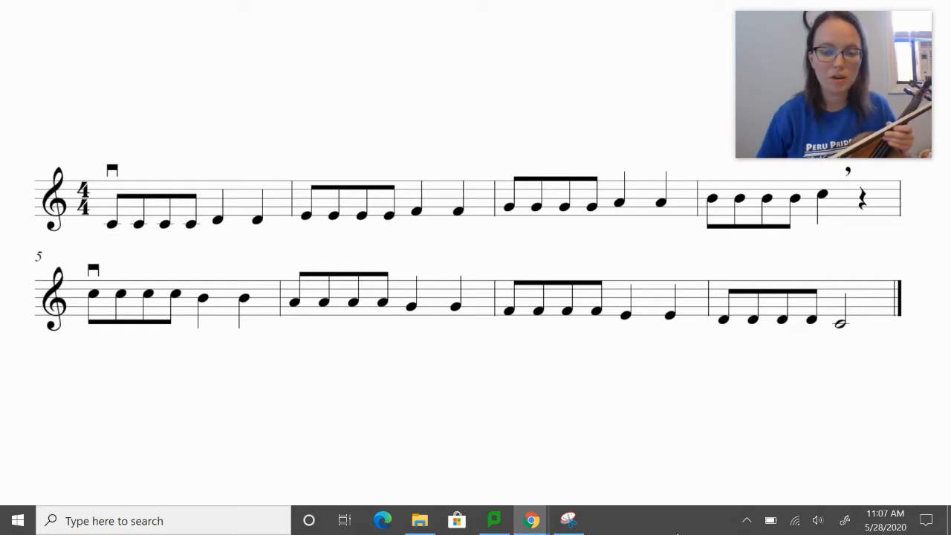
mouse_move(691, 401)
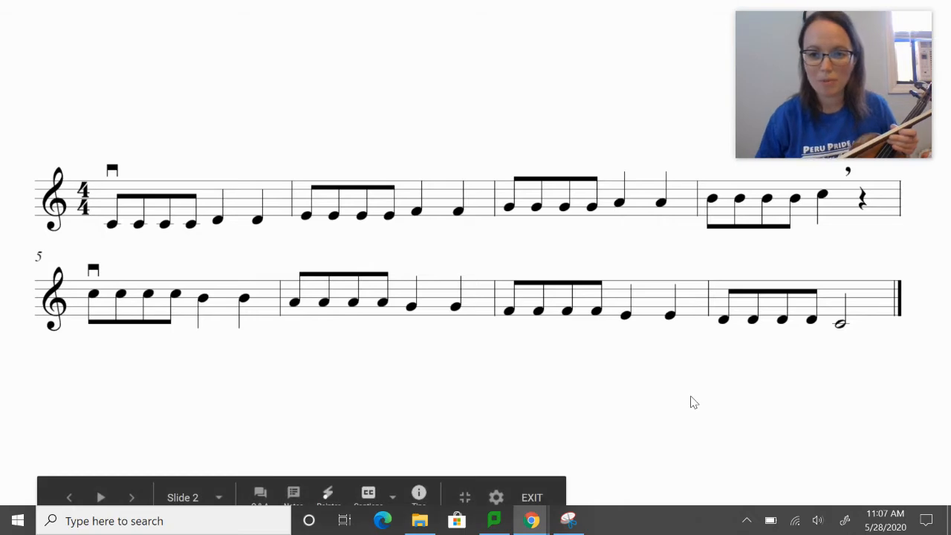
mouse_move(687, 406)
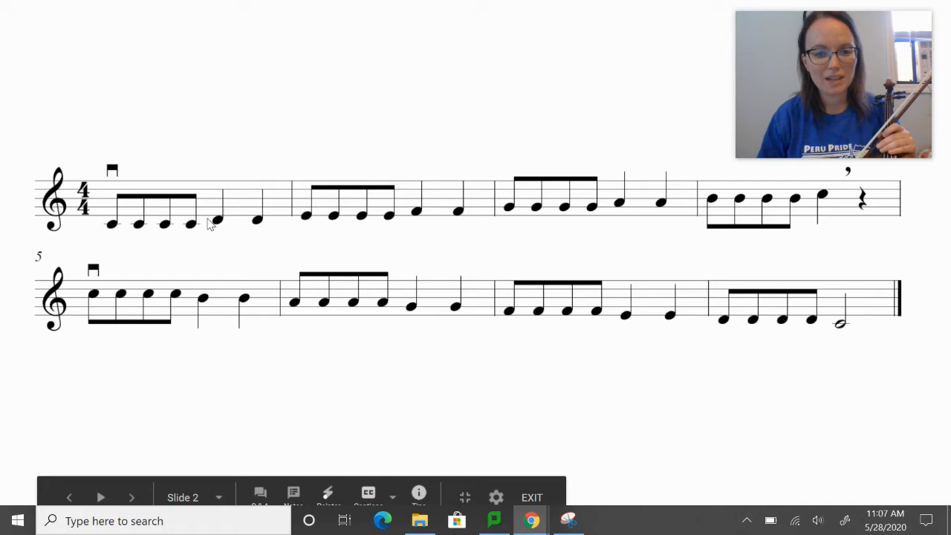
mouse_move(208, 73)
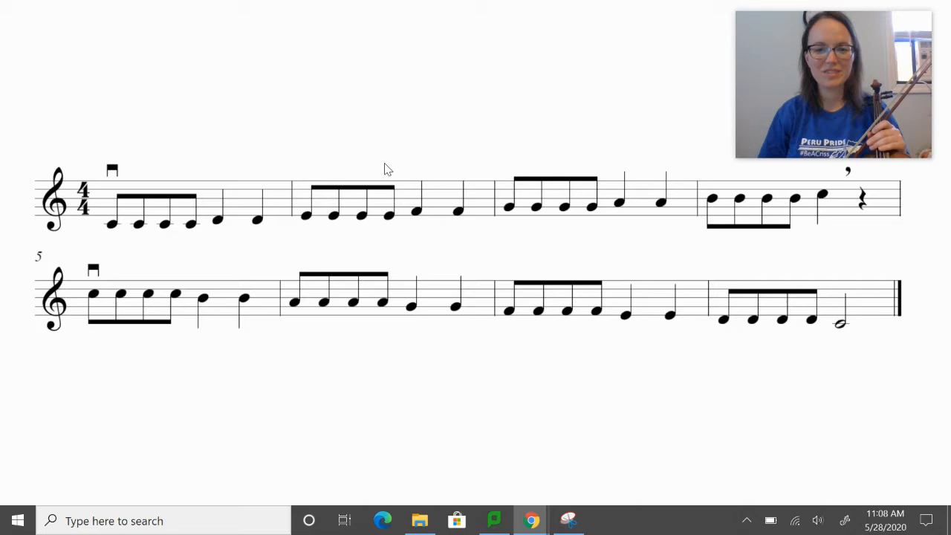
mouse_move(476, 194)
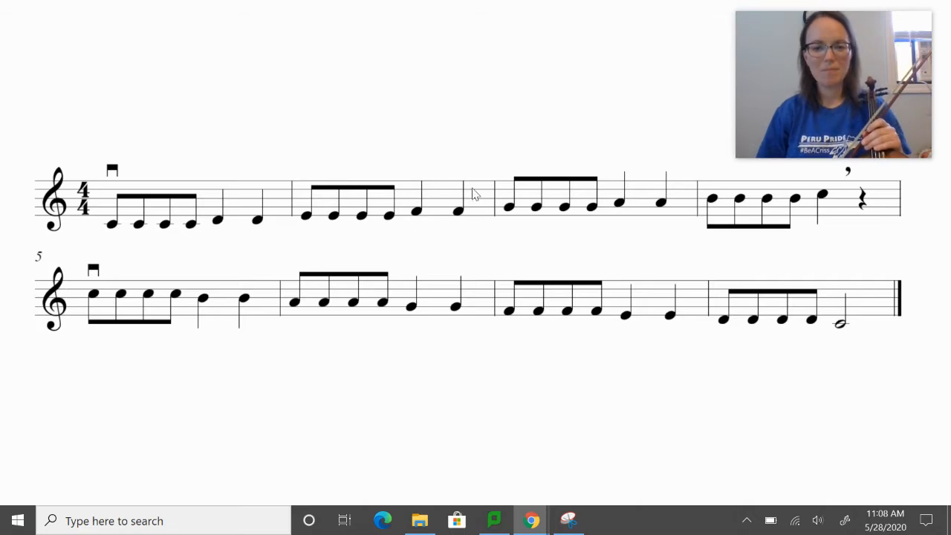
mouse_move(429, 122)
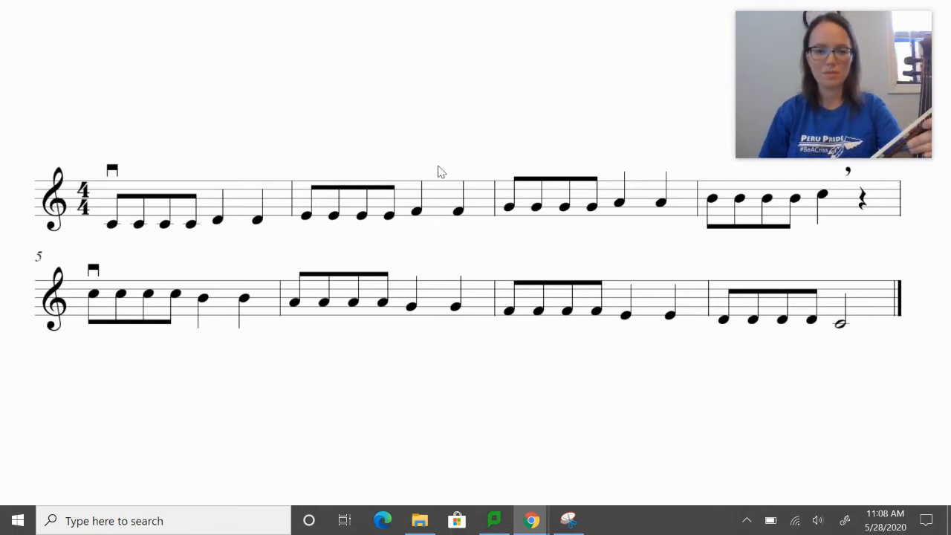
mouse_move(456, 208)
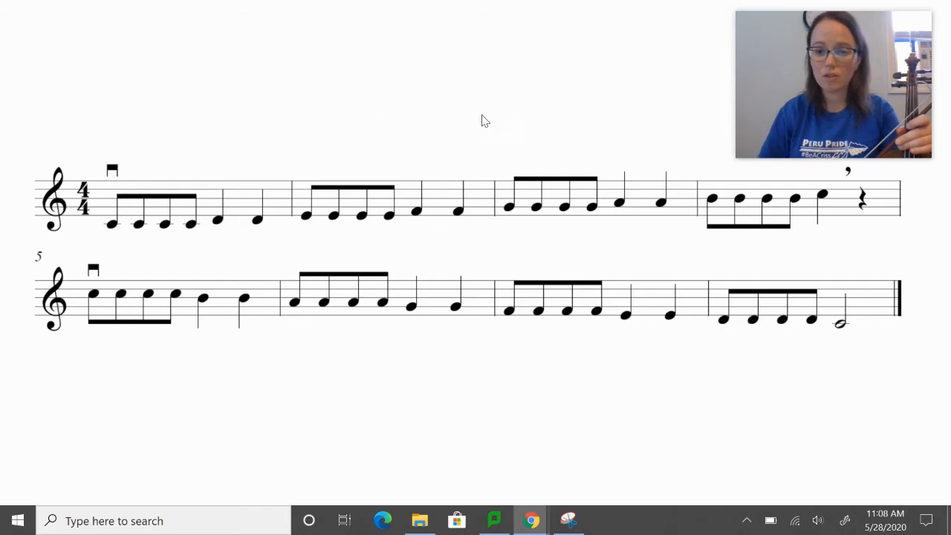
mouse_move(464, 170)
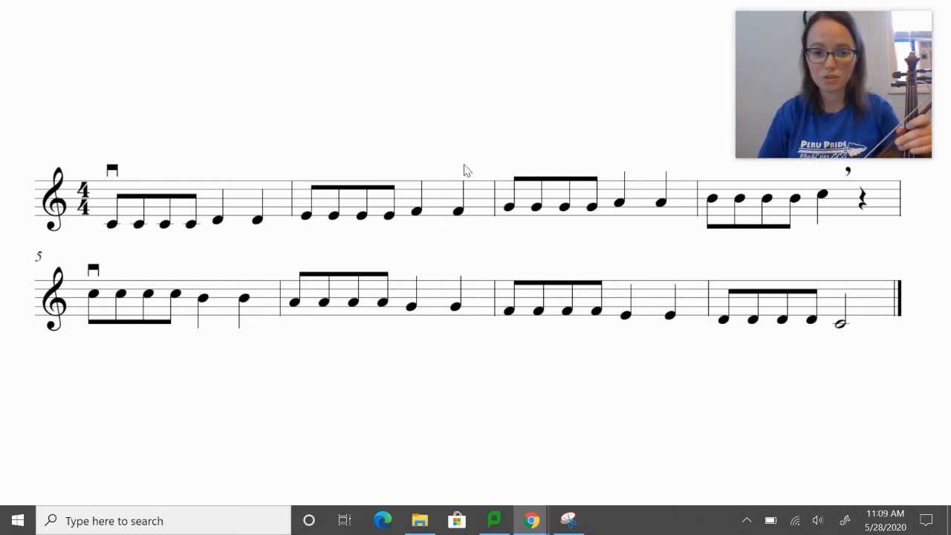
mouse_move(411, 170)
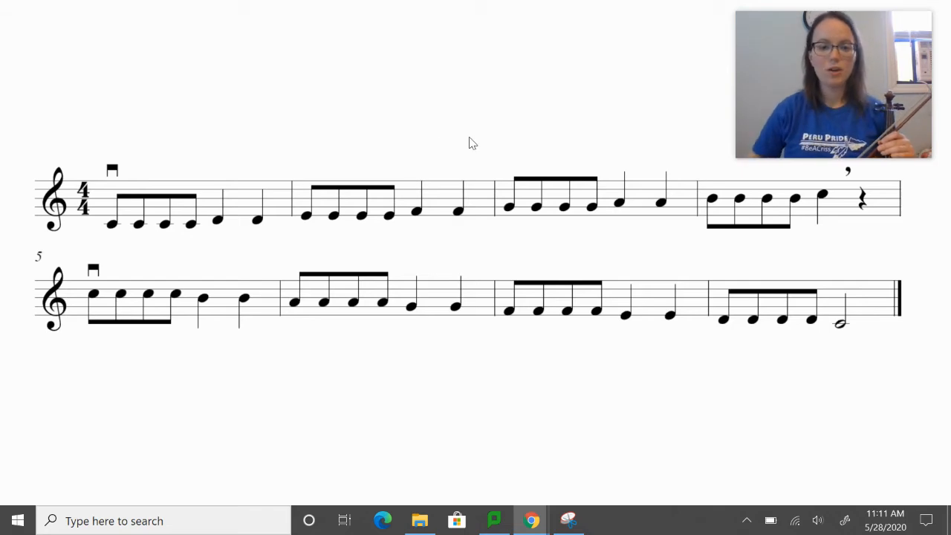
mouse_move(427, 218)
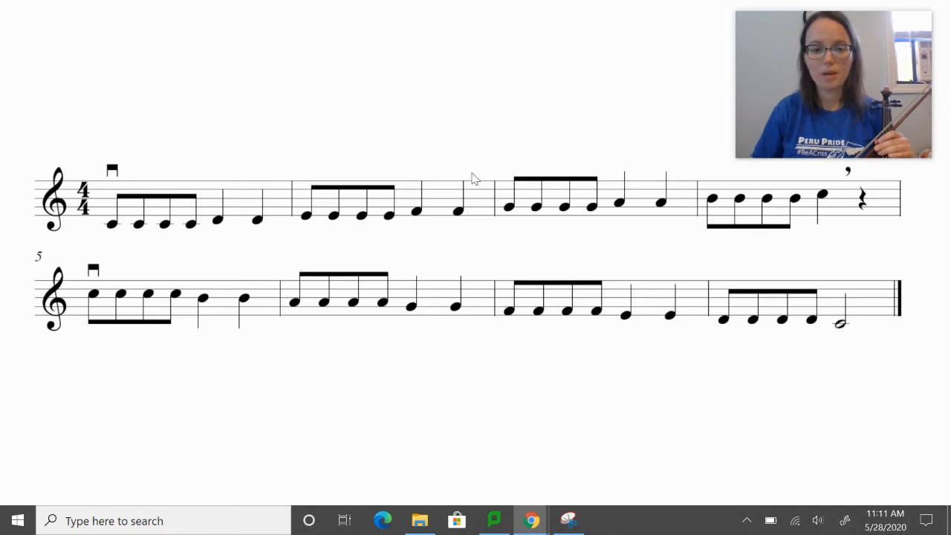
mouse_move(476, 270)
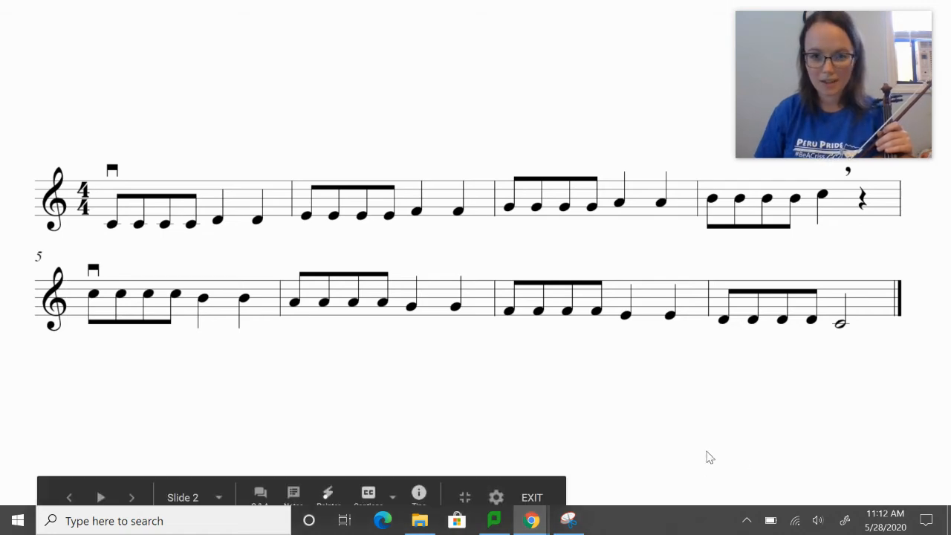
mouse_move(882, 392)
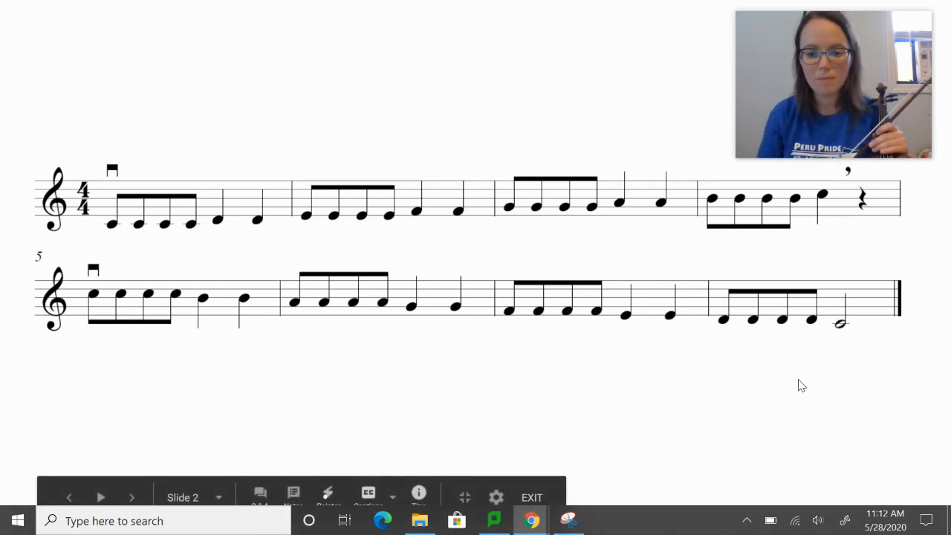
click(132, 497)
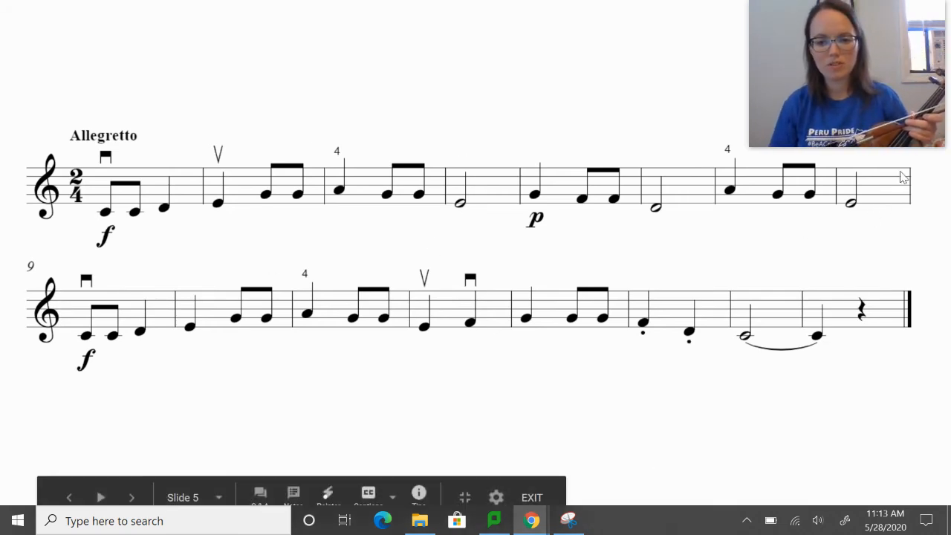
mouse_move(487, 201)
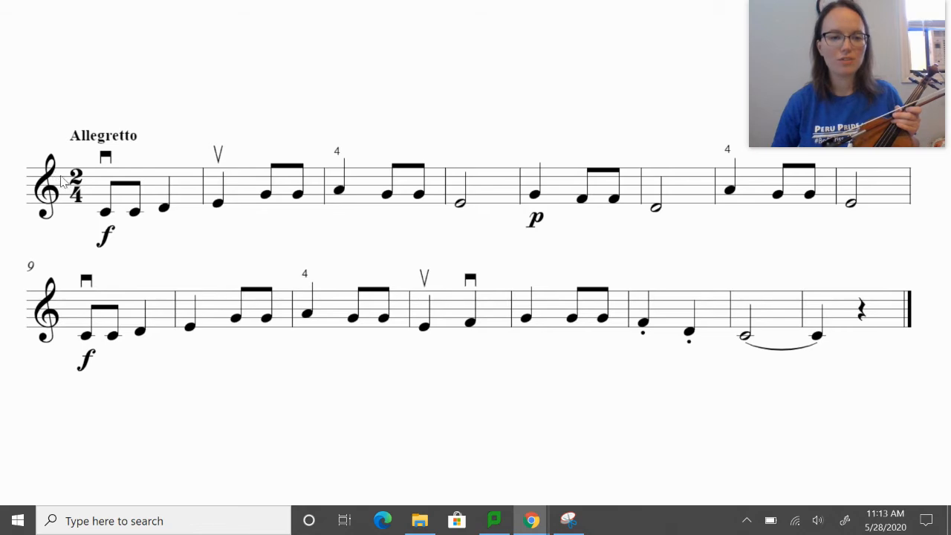
mouse_move(181, 33)
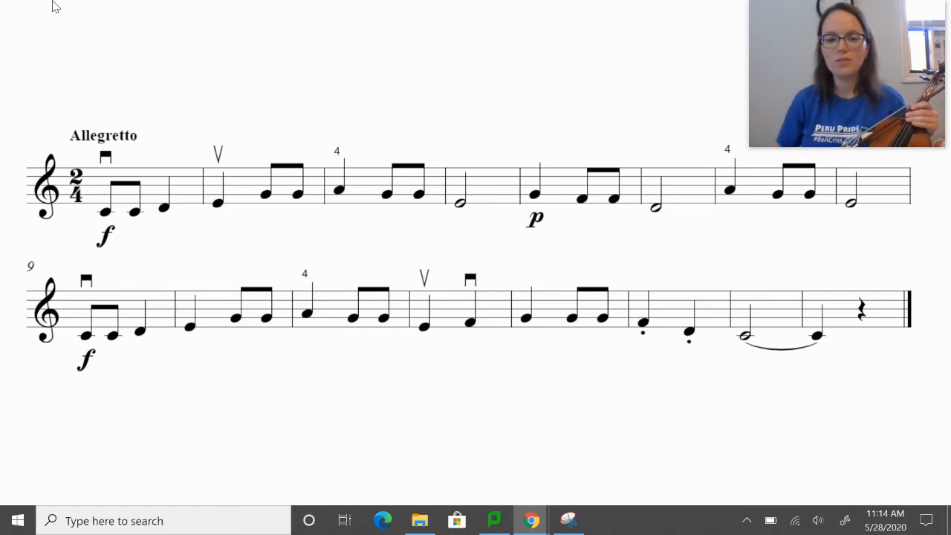
mouse_move(583, 206)
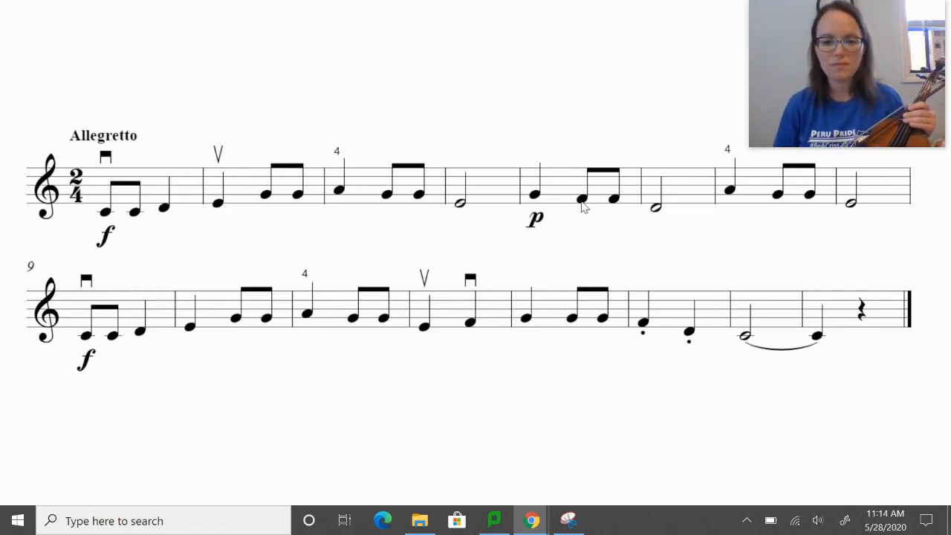
mouse_move(561, 204)
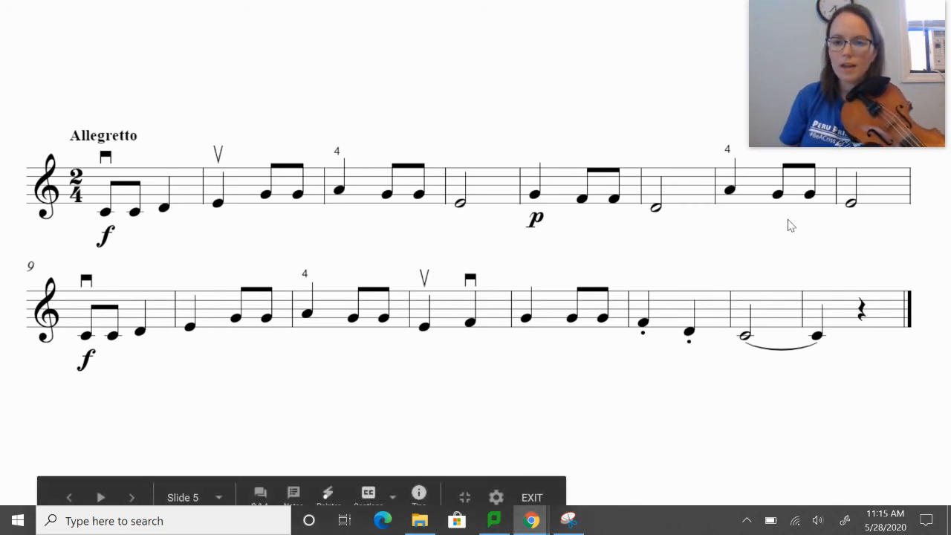
mouse_move(303, 221)
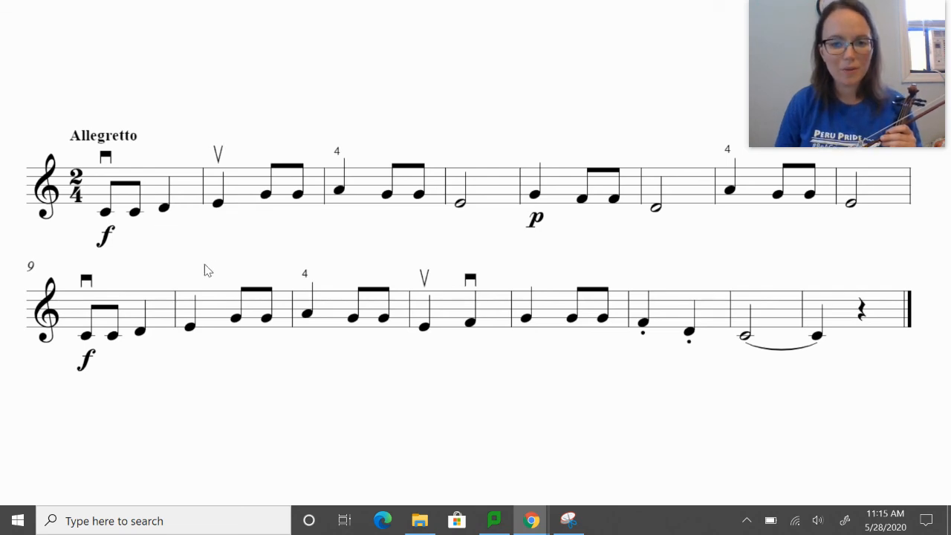
mouse_move(331, 330)
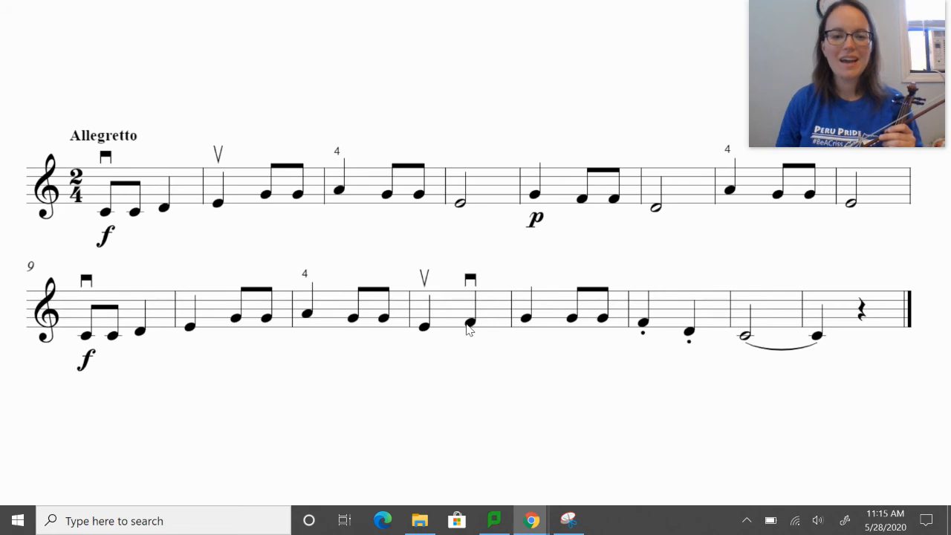
mouse_move(406, 325)
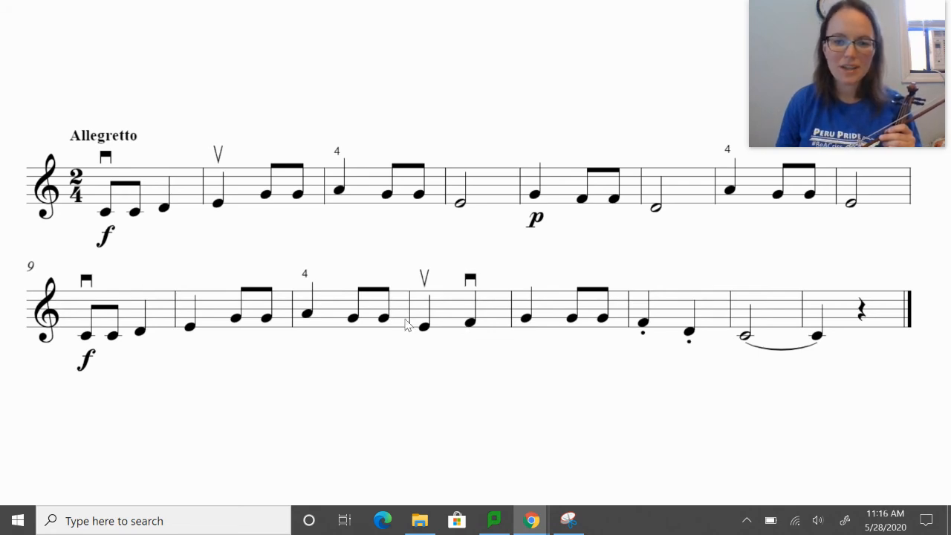
mouse_move(466, 332)
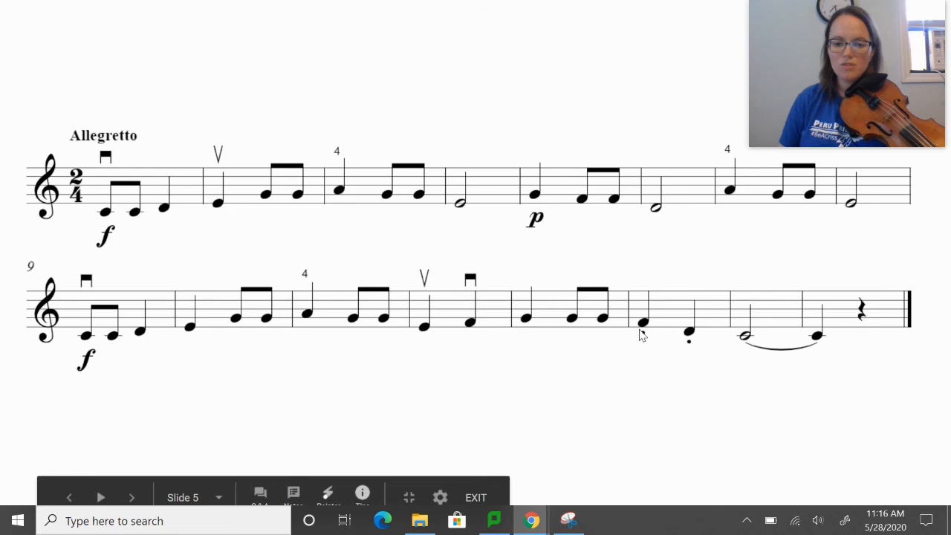
mouse_move(531, 327)
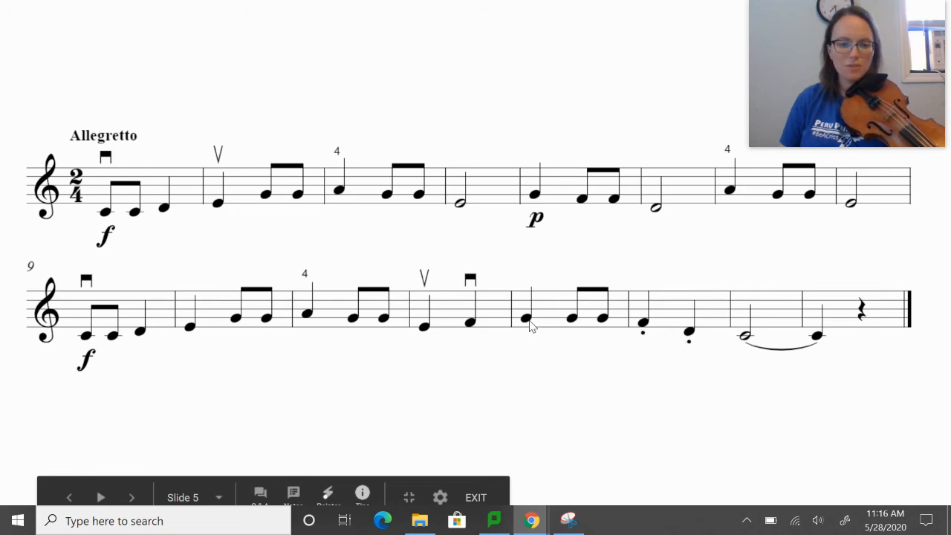